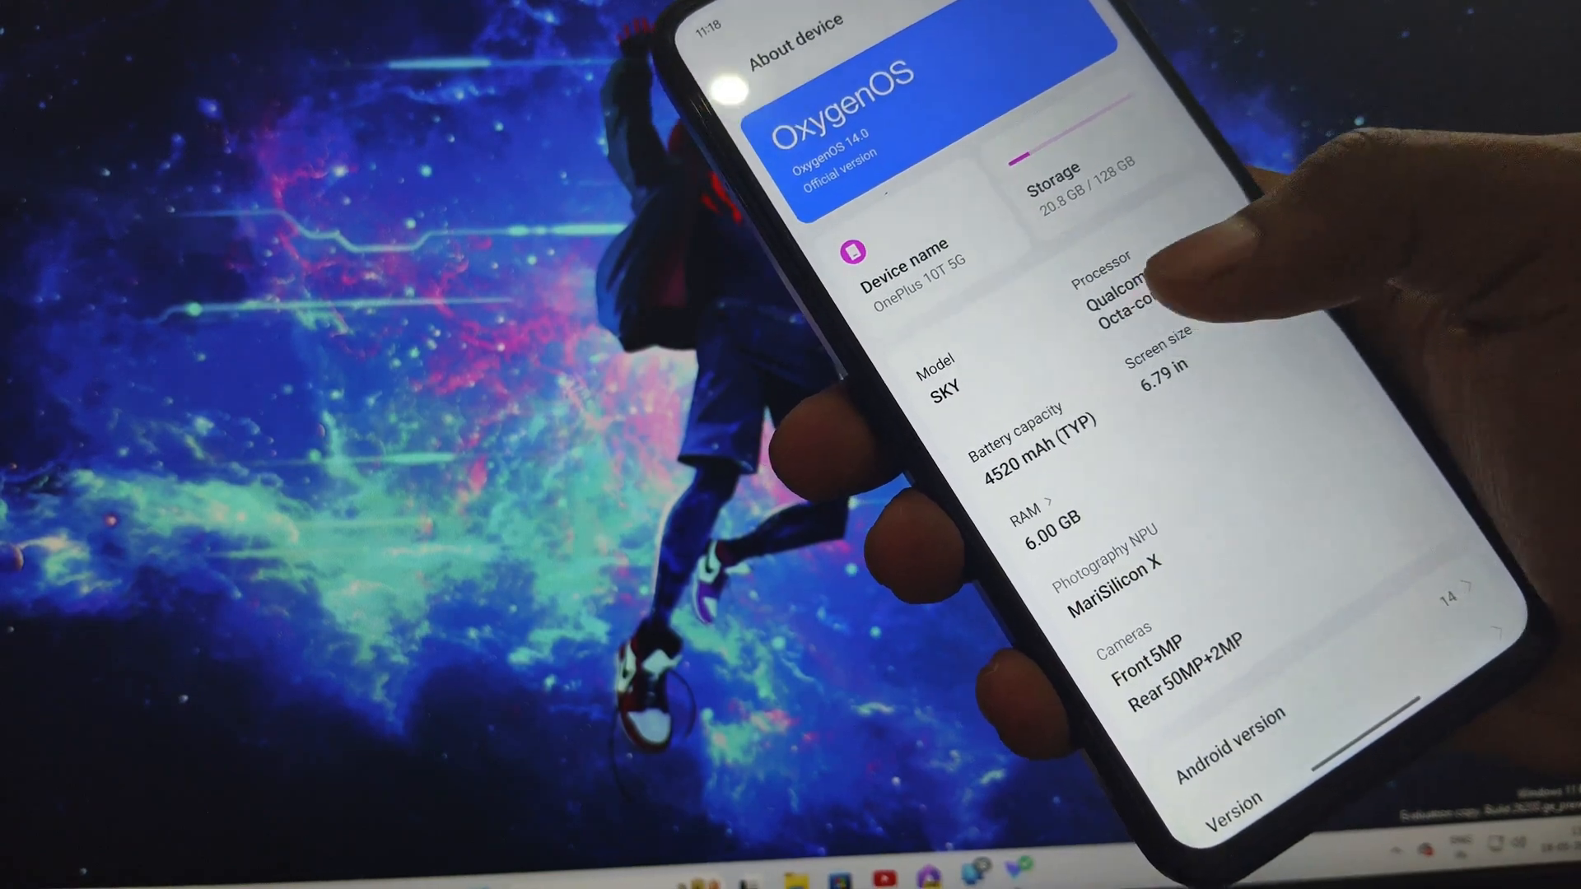
# - Scroll Developer Options down to the Debugging section with USB debugging
pyautogui.scroll(-3)
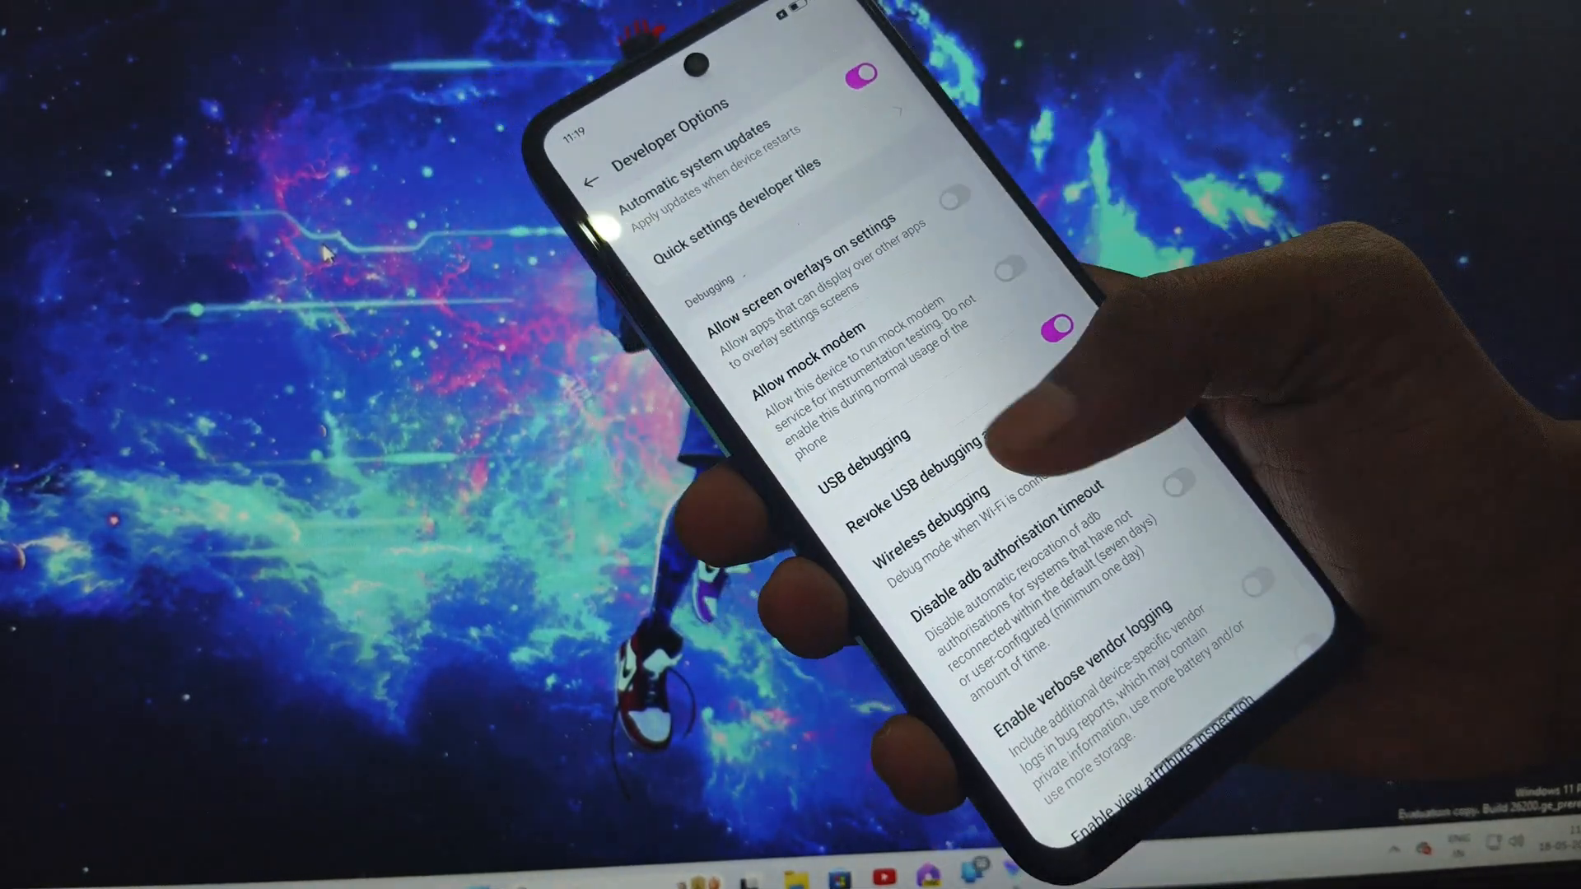
pyautogui.scroll(-3)
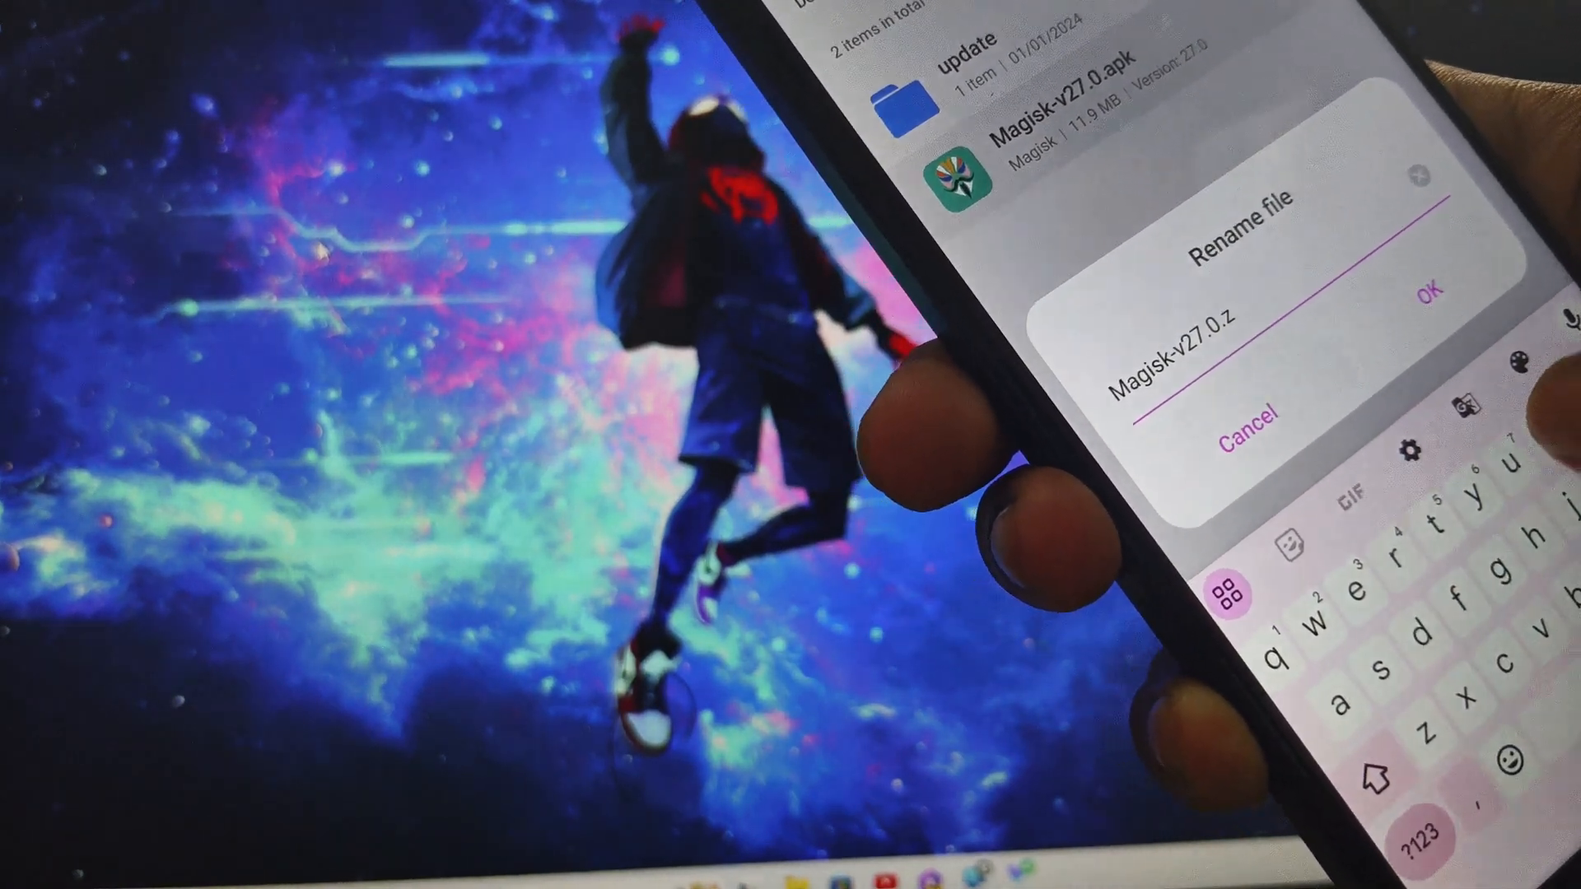
# - Finish the new file name as Magisk-v27.0.zip, replacing the .apk extension
pyautogui.write('ip')
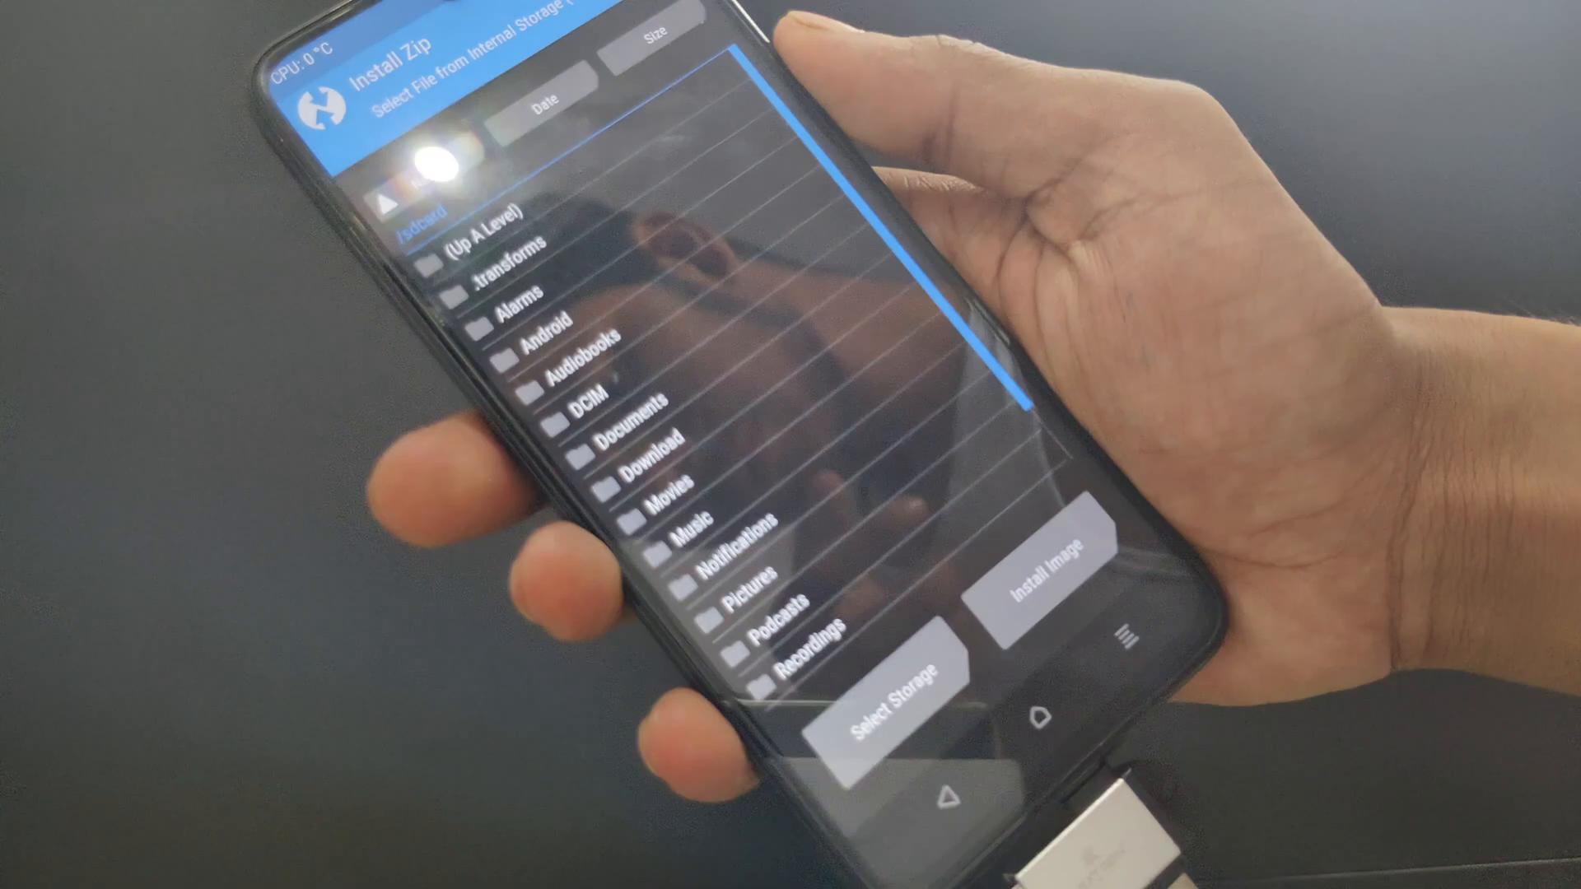
# - Choose Internal Storage in TWRP's Select Storage picker for the Install Zip browser
pyautogui.click(894, 695)
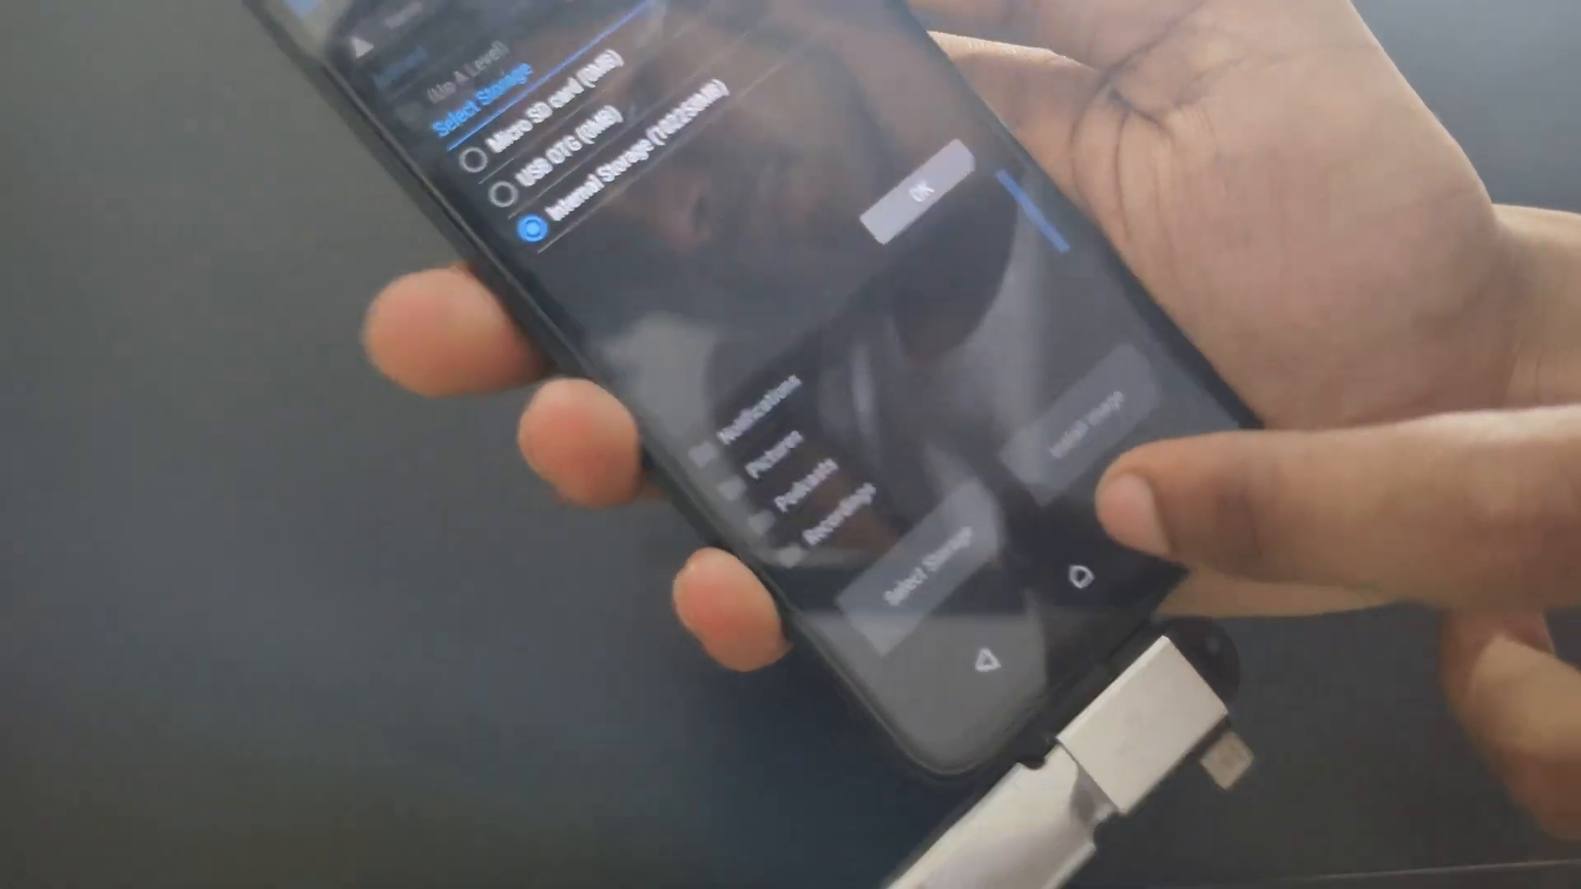